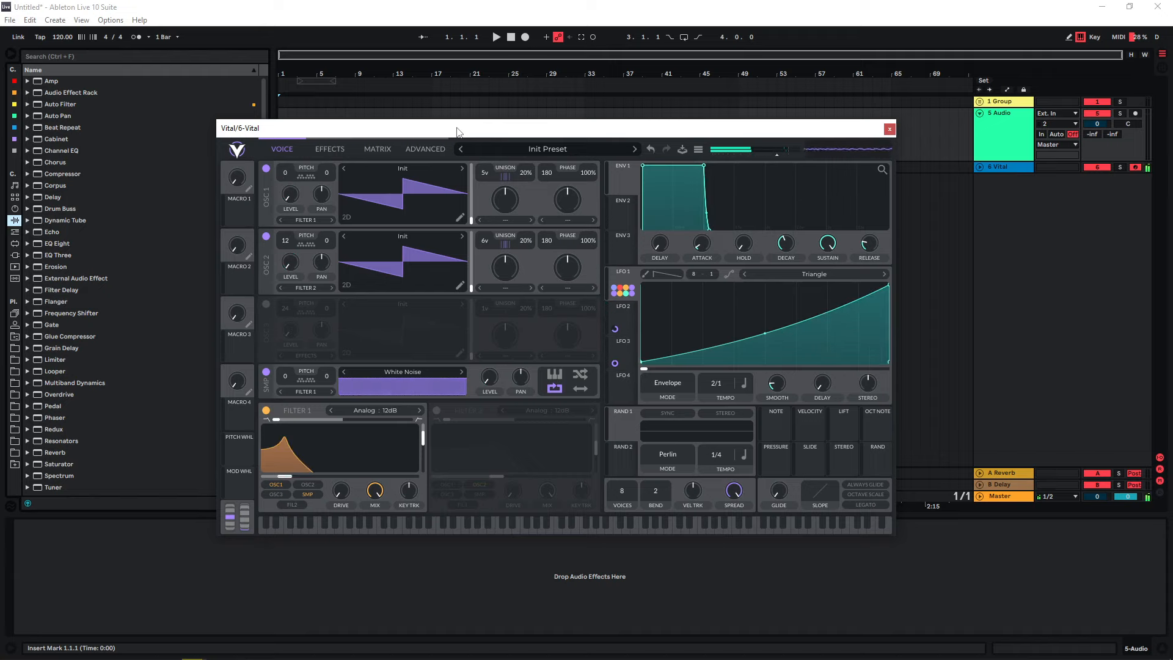
Step: Switch on OSC 3 and view the delay, distortion, comb filter and reverb modules
click(266, 304)
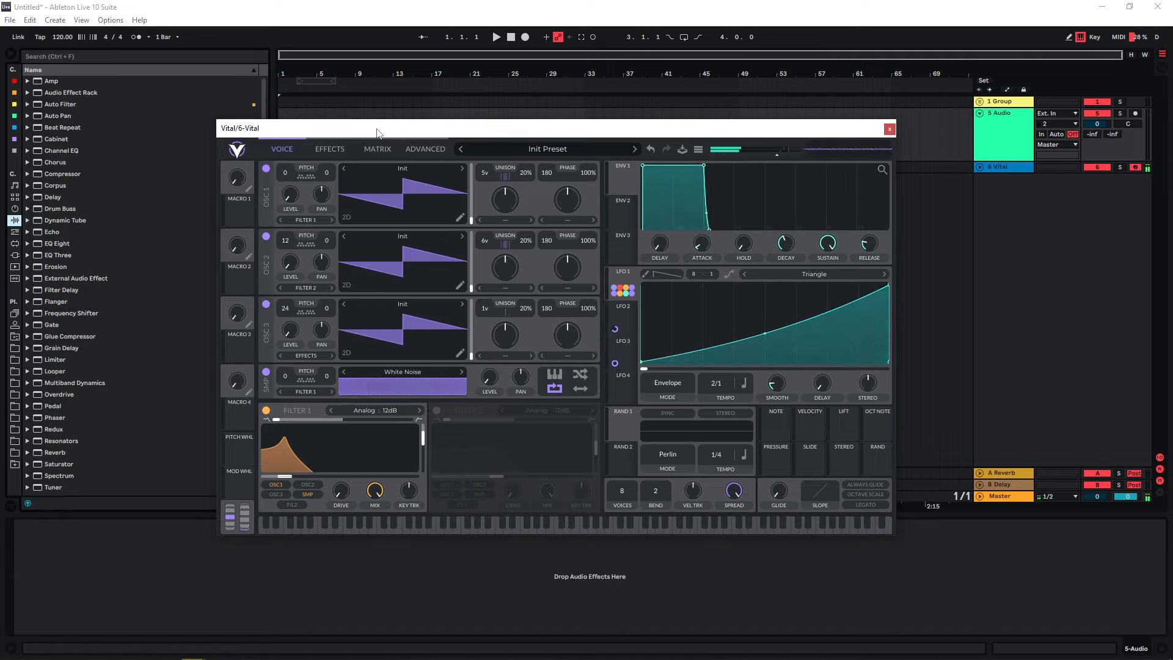
click(329, 148)
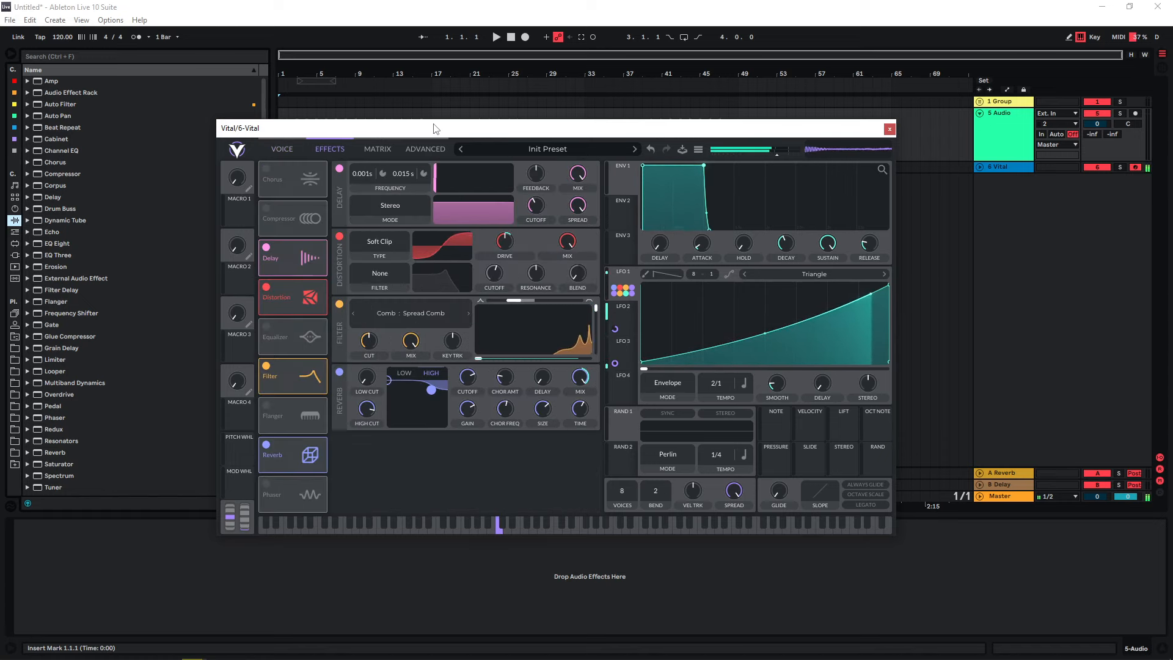
Step: Load Vital's Init Preset, leaving only OSC 1's basic saw active
click(276, 160)
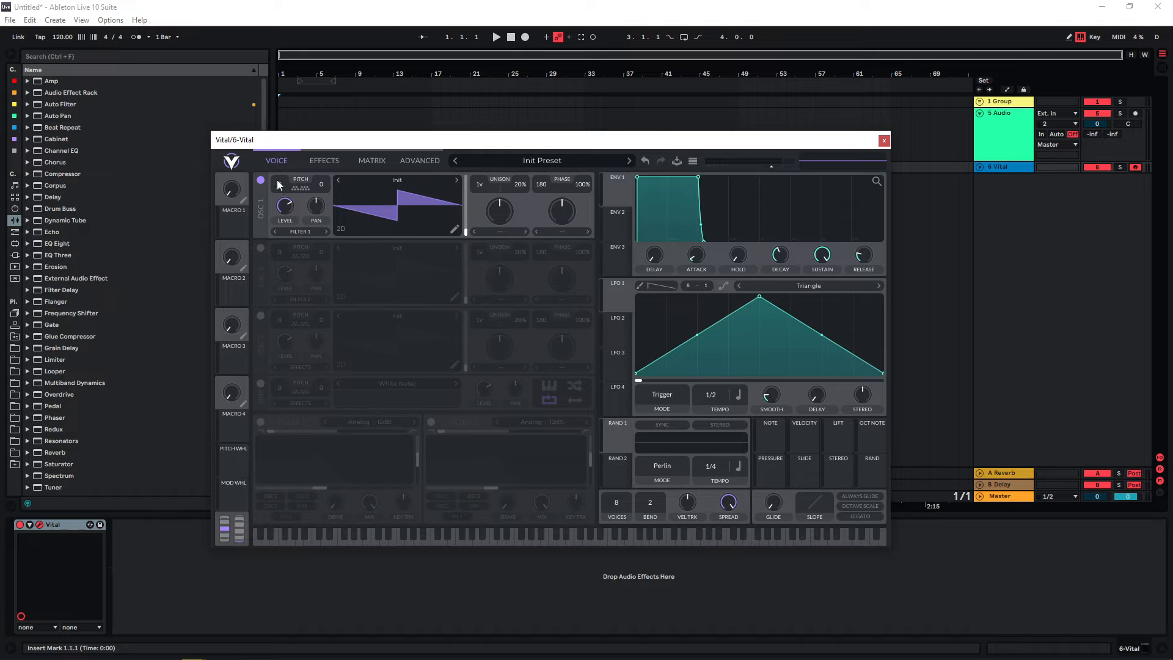
Step: Route LFO 1 to Voice Transpose at amount 12 in the modulation matrix
click(260, 181)
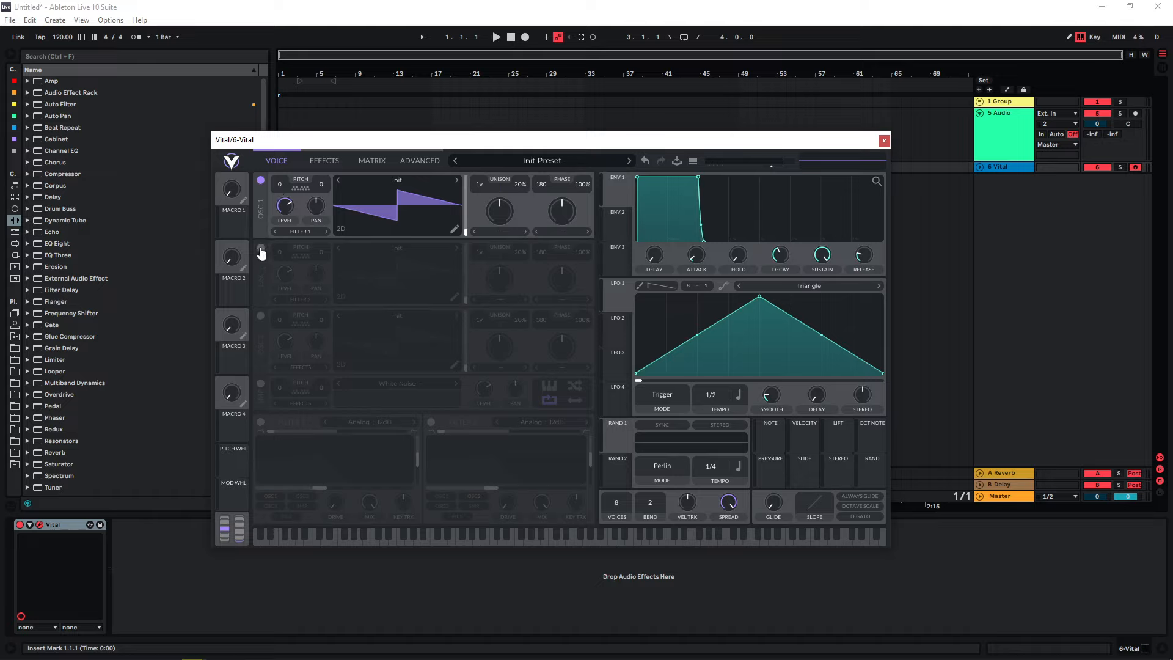
mouse_move(610, 335)
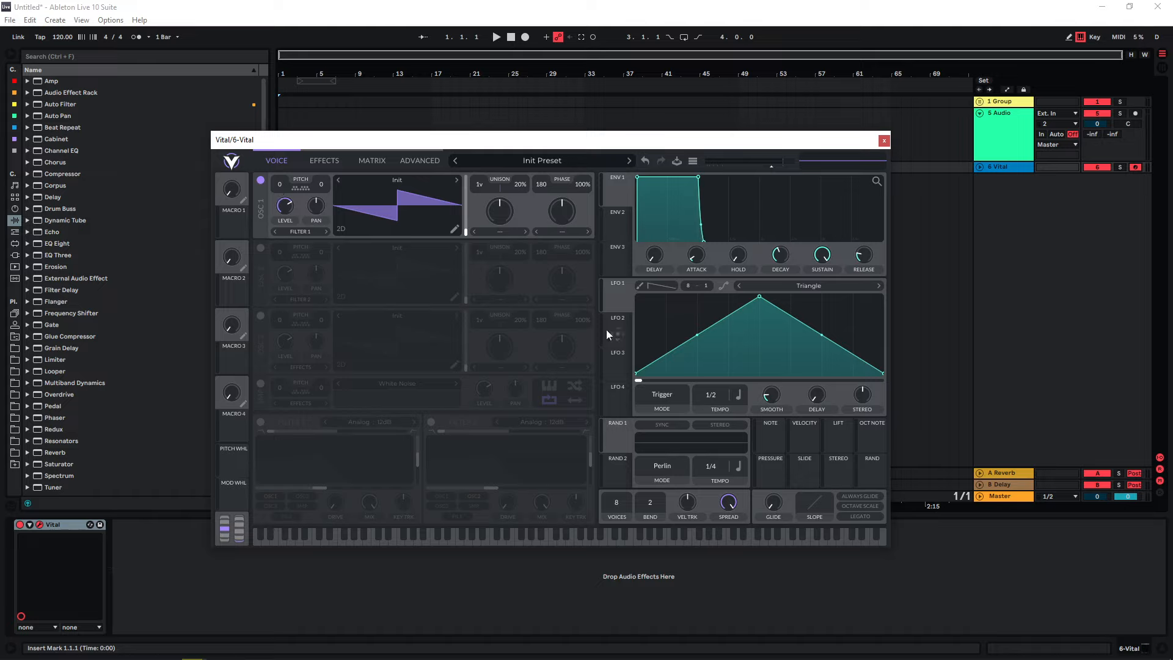
mouse_move(620, 336)
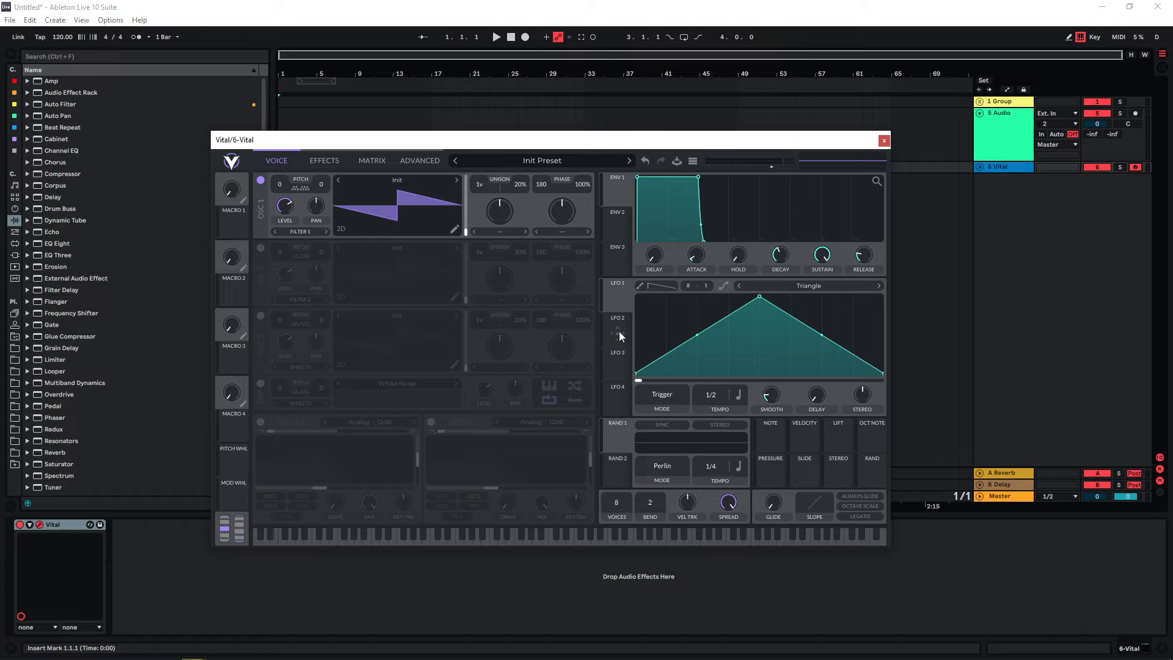
click(372, 160)
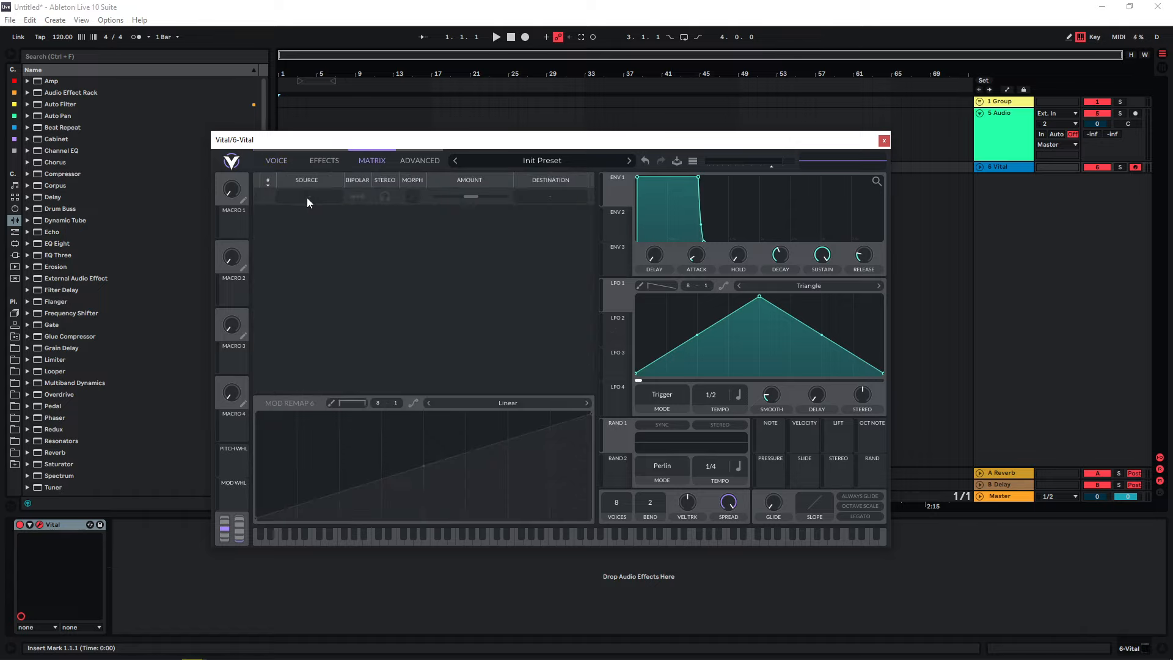
click(550, 196)
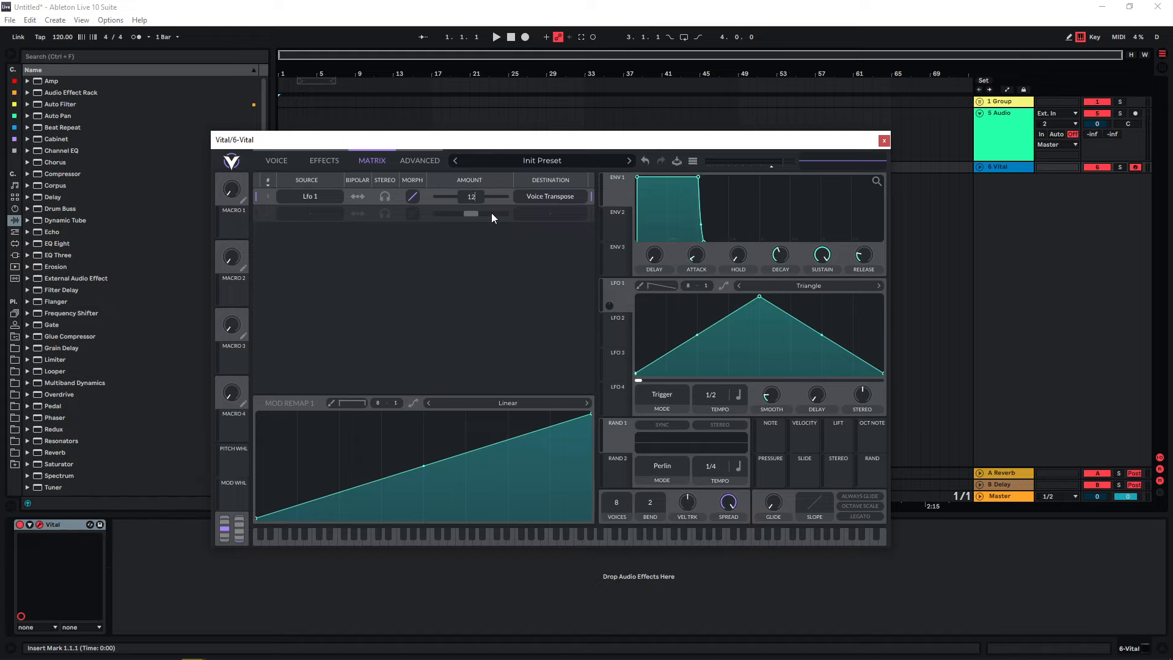
click(276, 160)
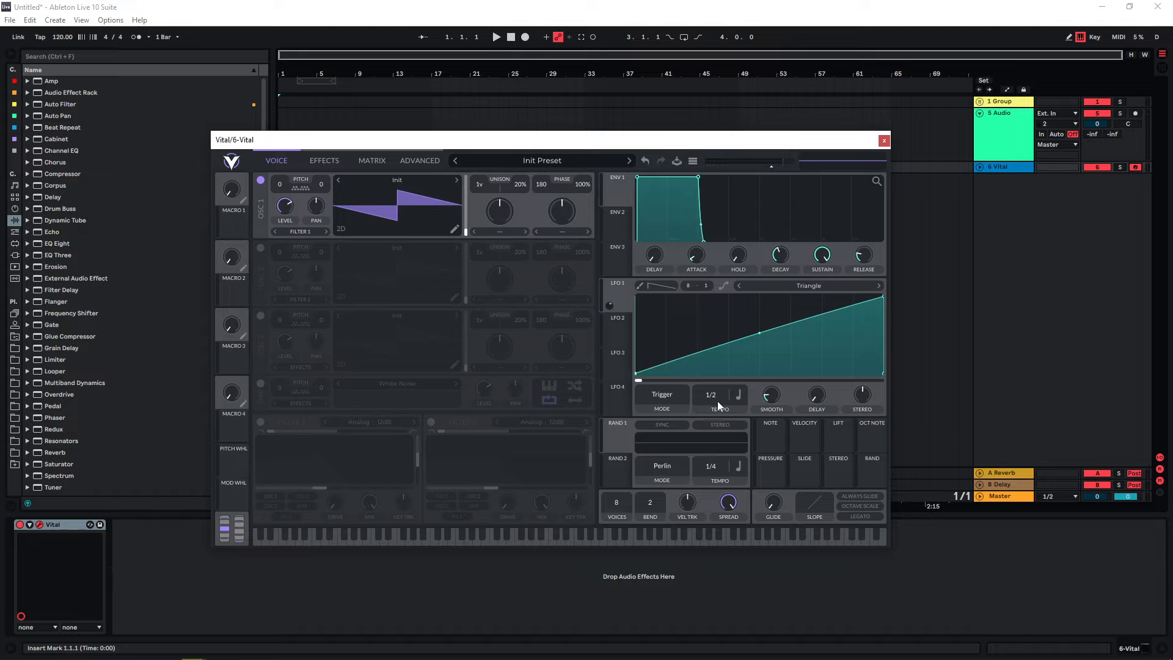
Step: Set LFO 1 to Envelope mode at a 1/1 rate
click(661, 394)
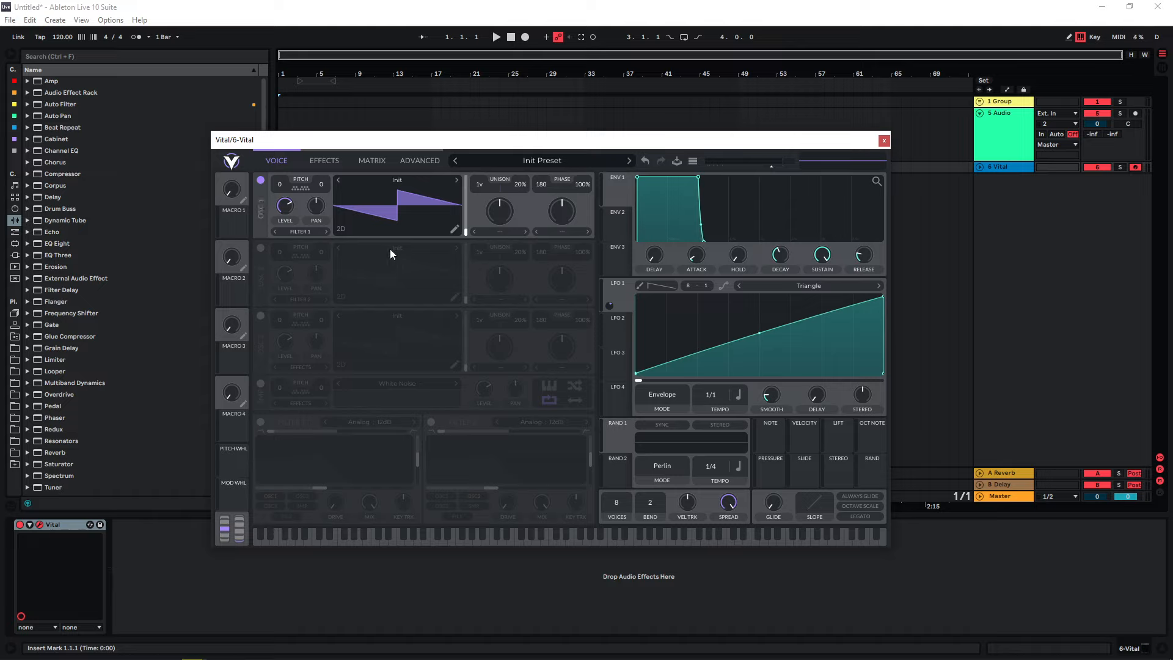
mouse_move(515, 243)
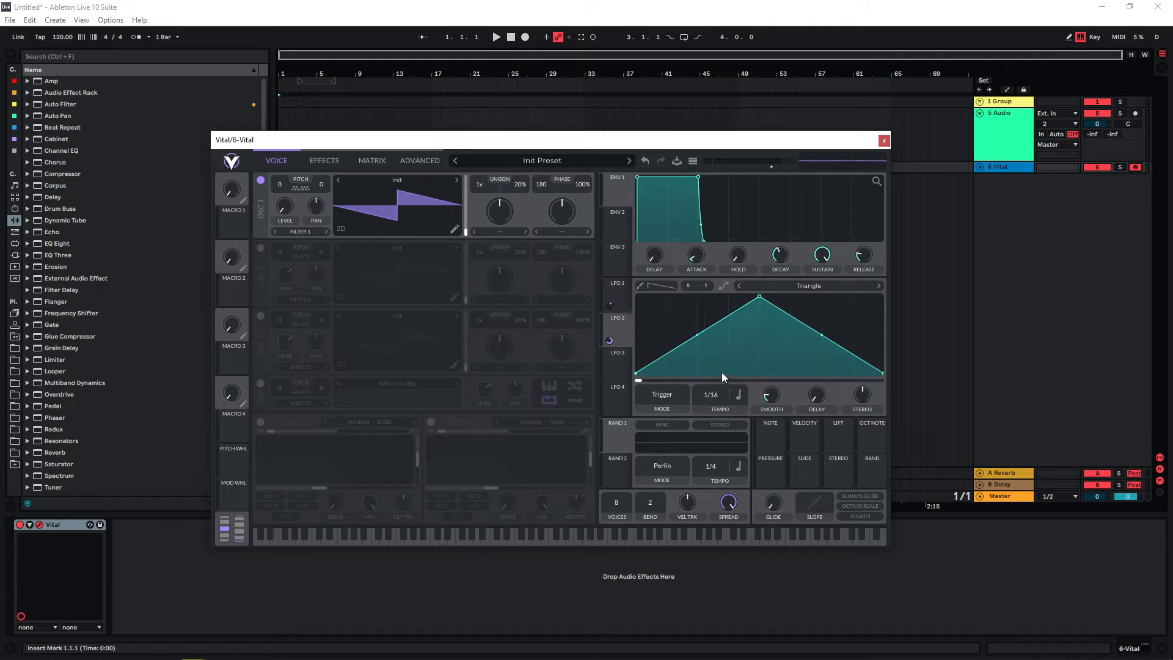
mouse_move(398, 143)
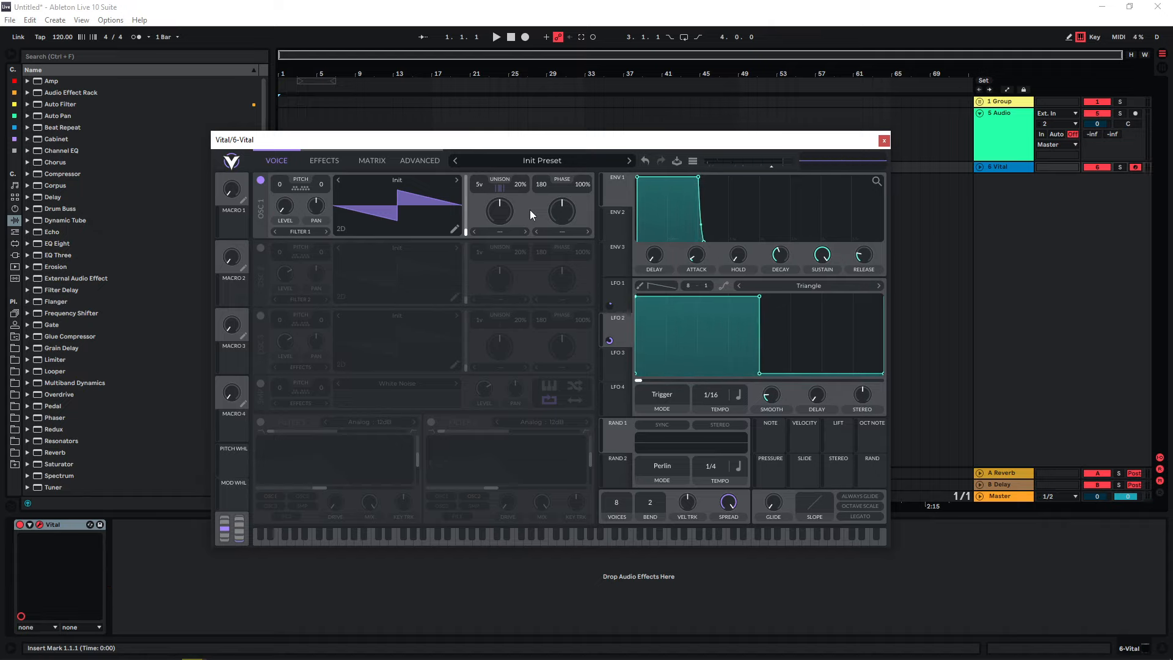
mouse_move(411, 224)
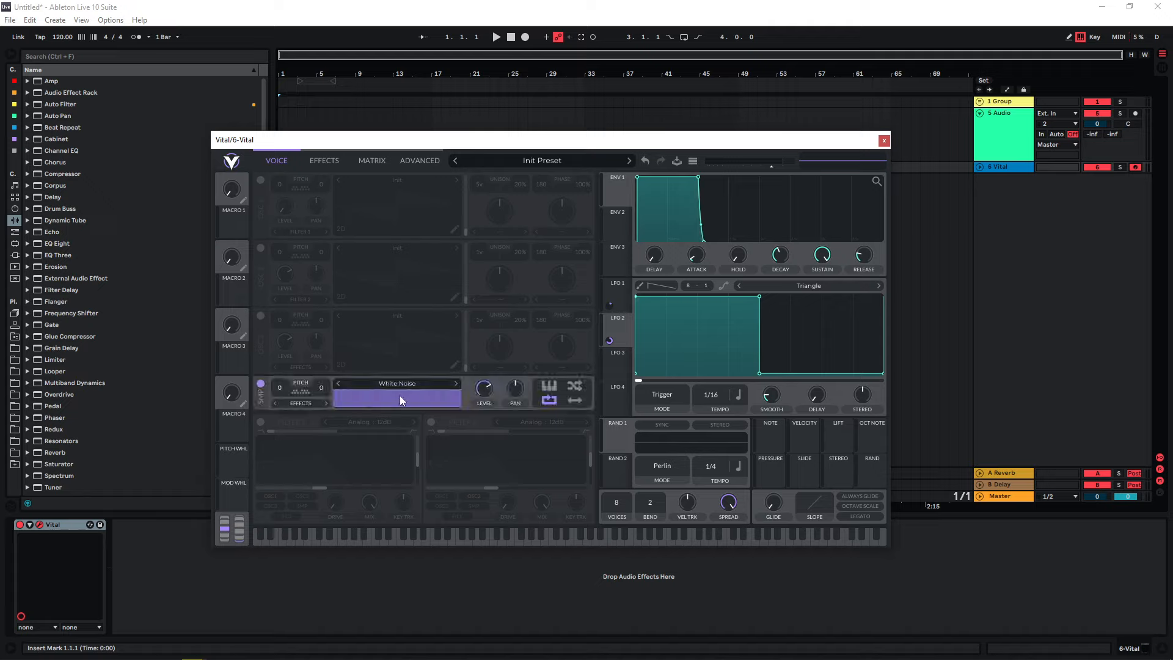
mouse_move(432, 387)
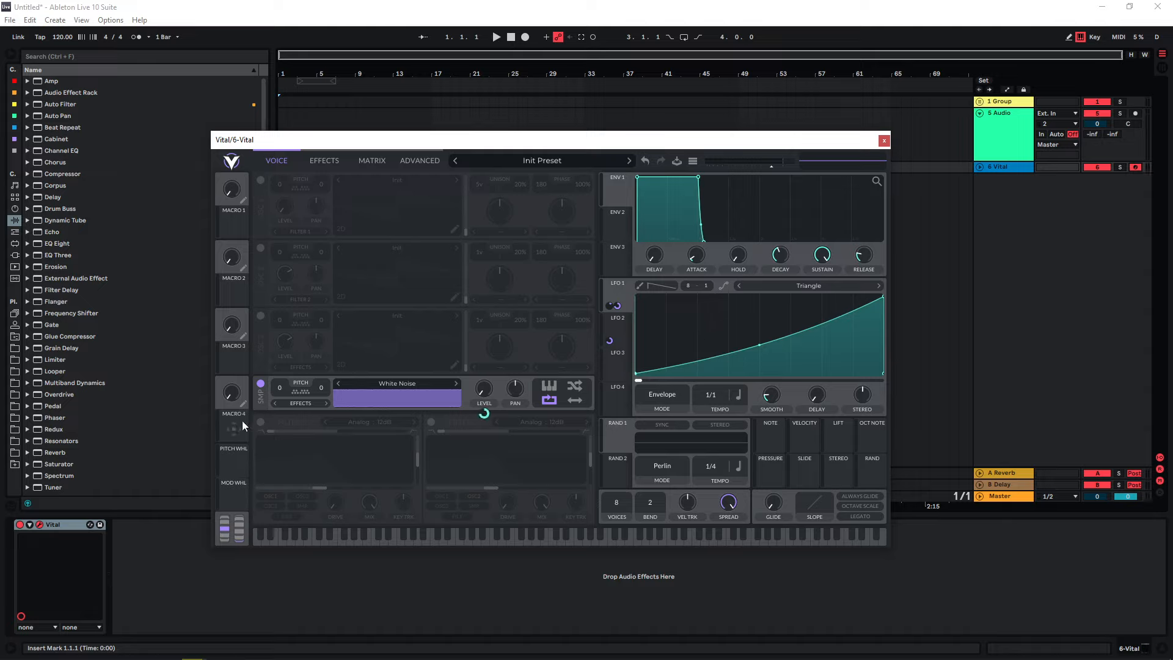
Step: Turn on the first filter as an analog 12 dB filter
click(260, 421)
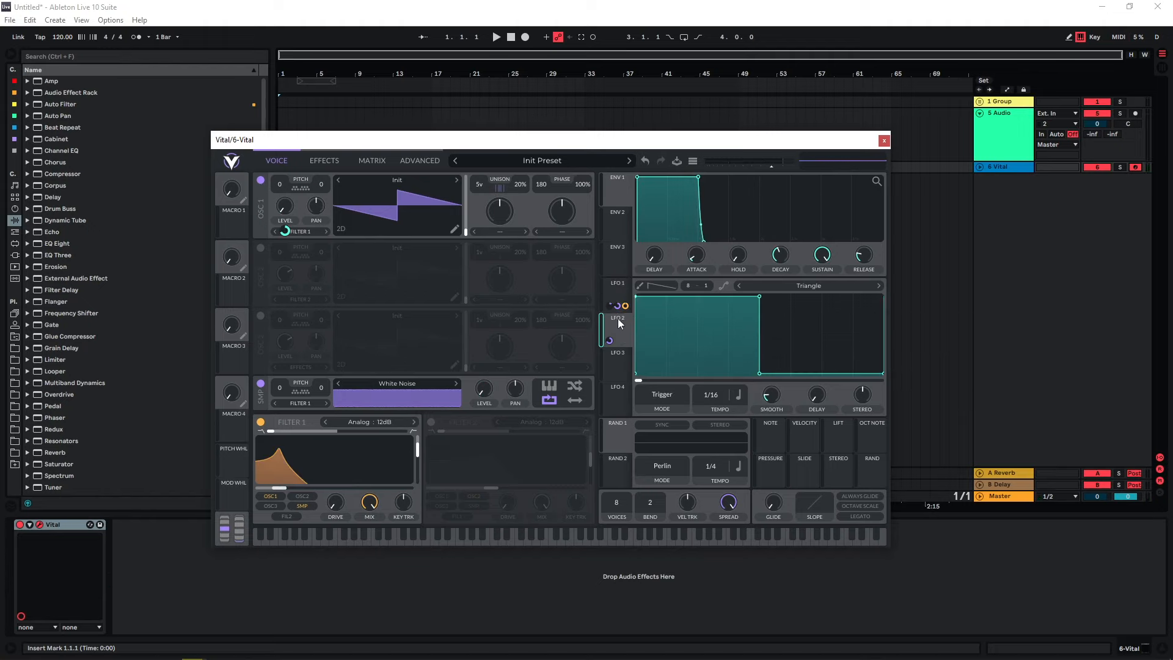
Step: Switch LFO 2's rate to seconds and route LFO 1 to modulate it
right_click(484, 391)
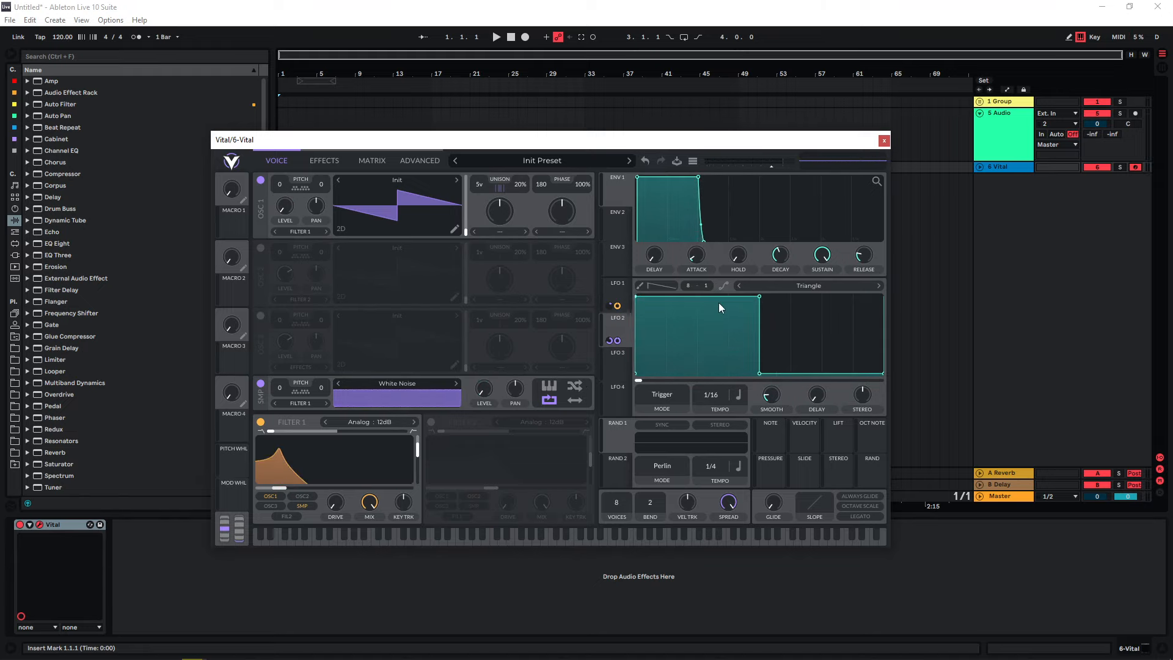
mouse_move(623, 329)
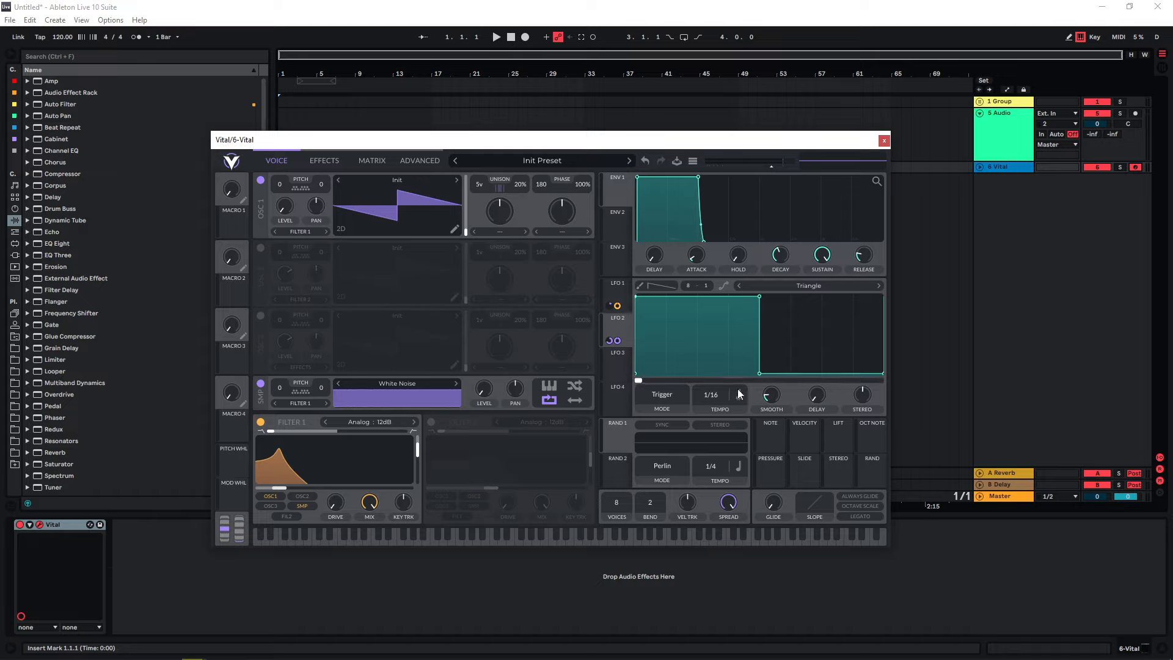
click(736, 395)
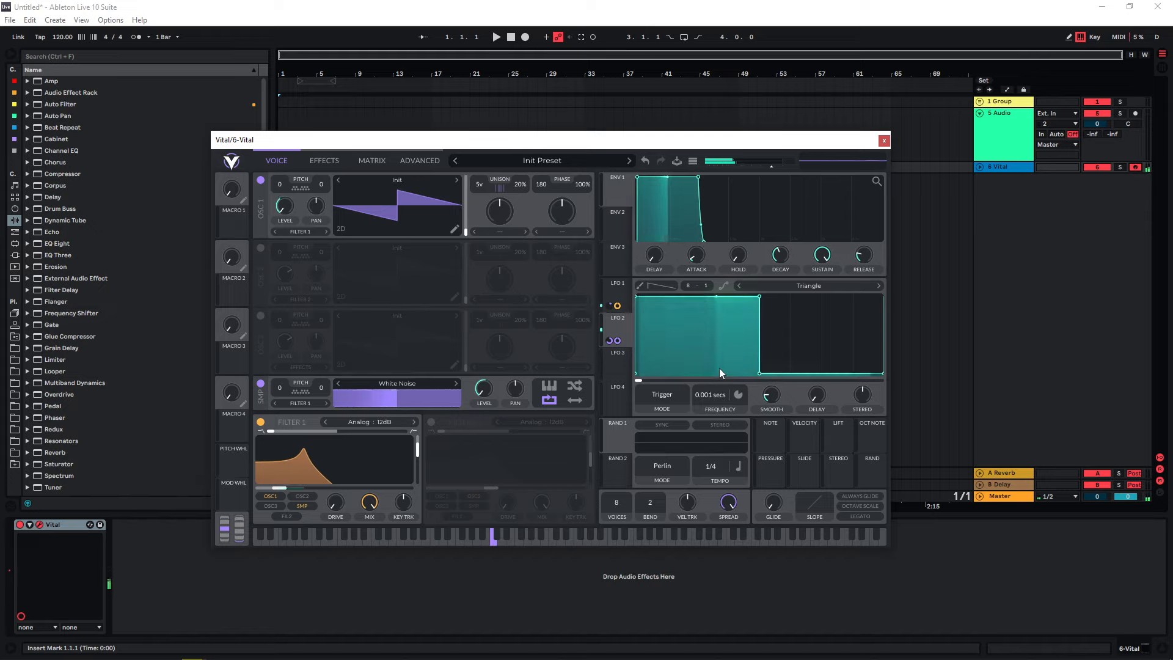
click(371, 160)
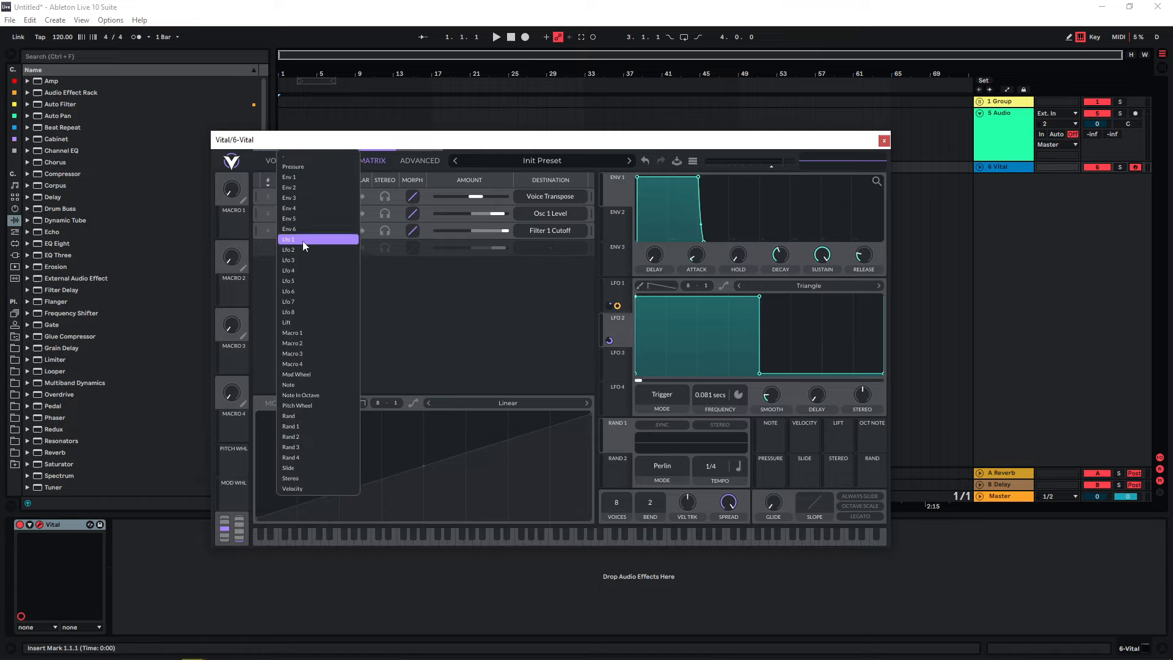
click(550, 230)
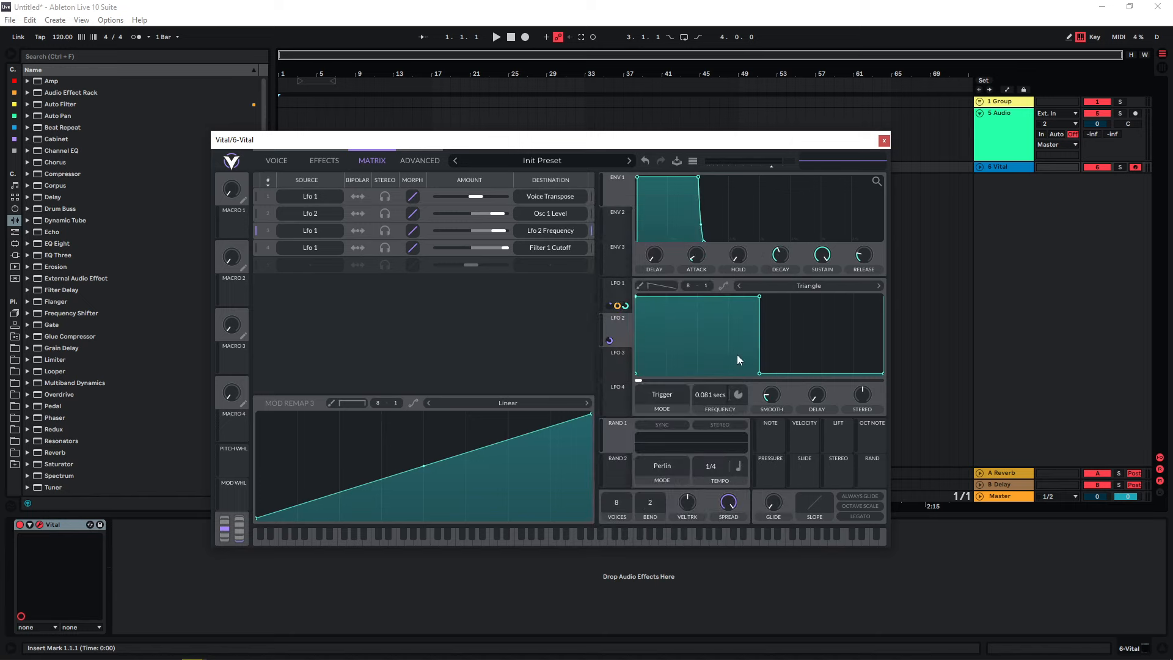
Step: Enable oscillator 2 as an octave-up six-voice unison layer and adjust LFO 1's mode
click(276, 160)
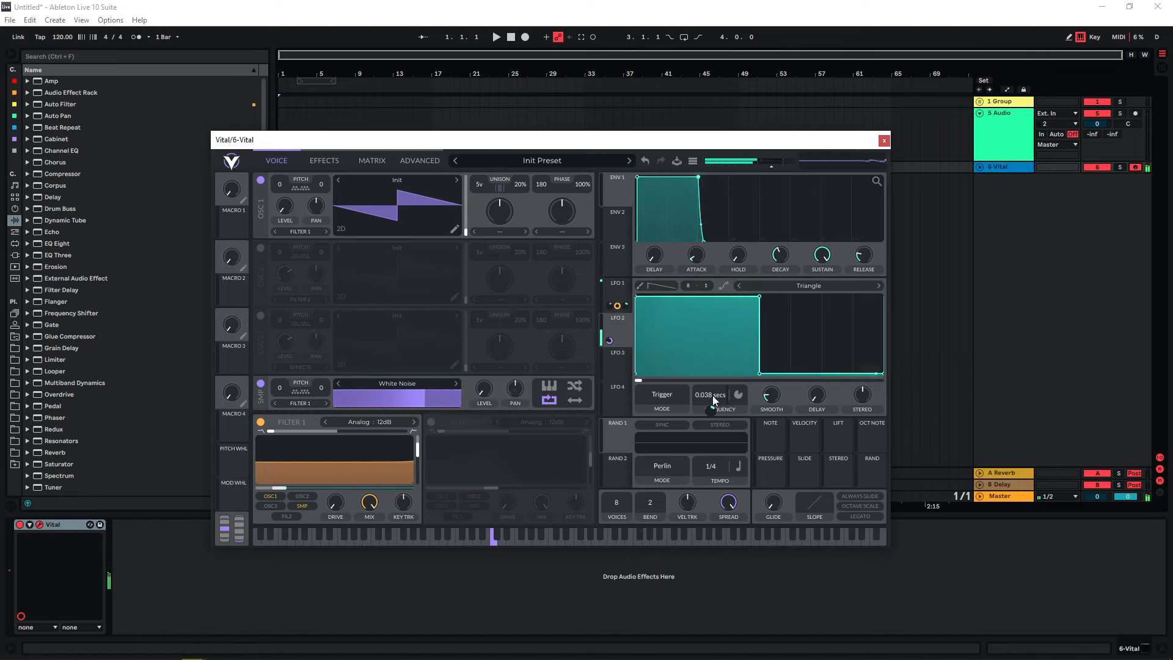
click(261, 248)
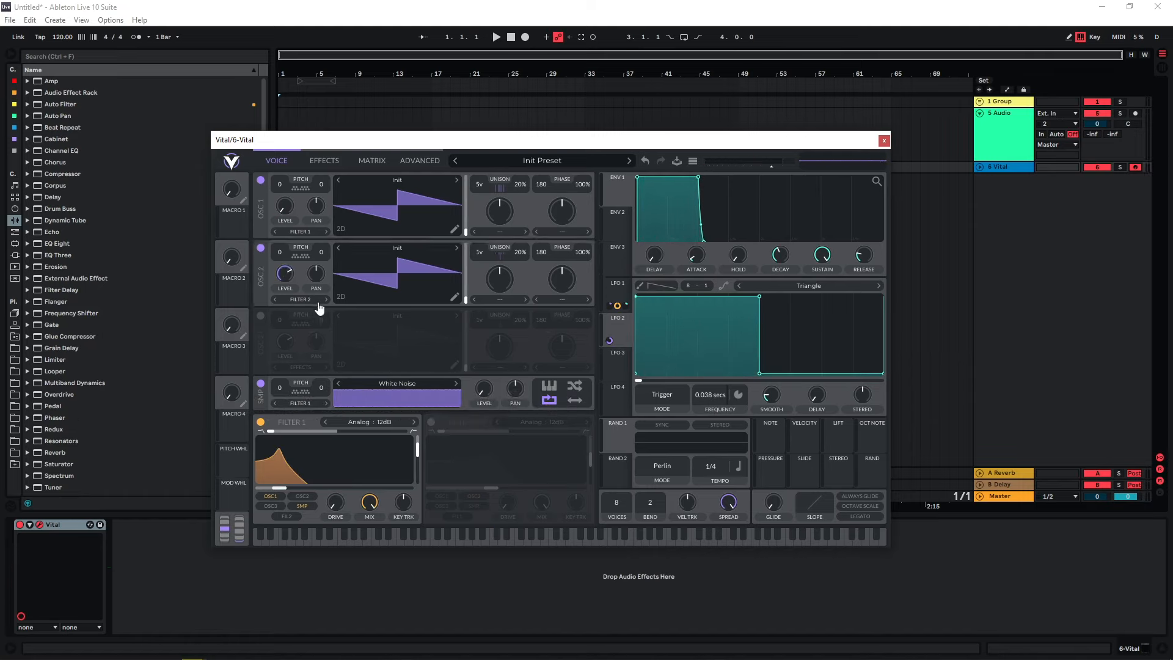
mouse_move(398, 256)
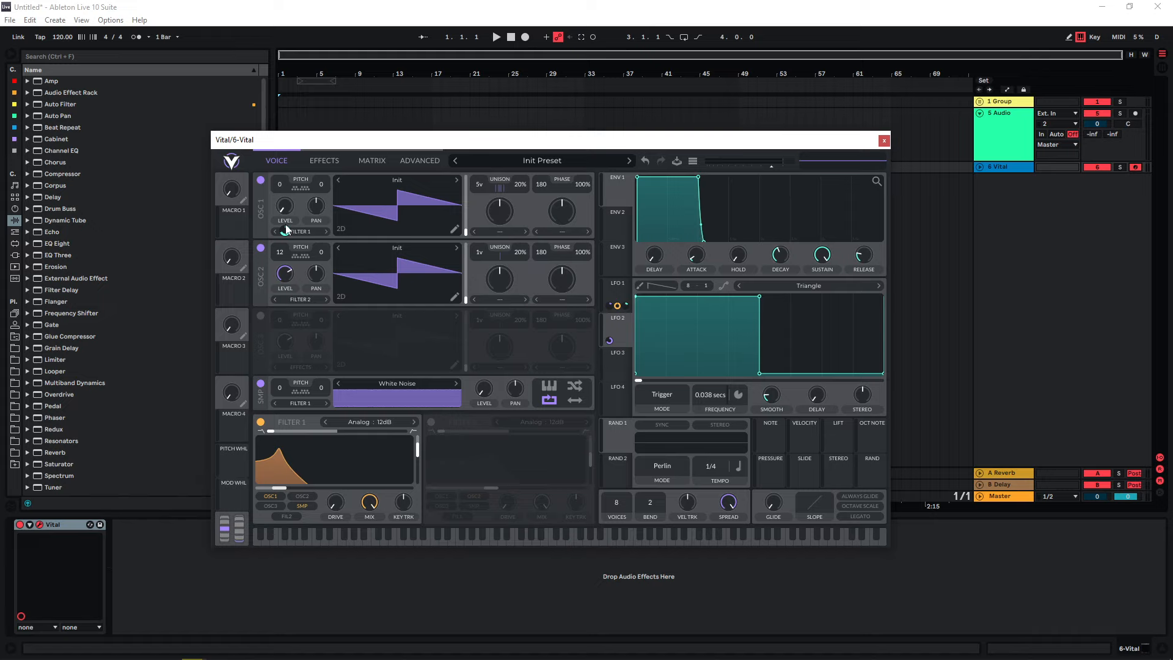
click(661, 394)
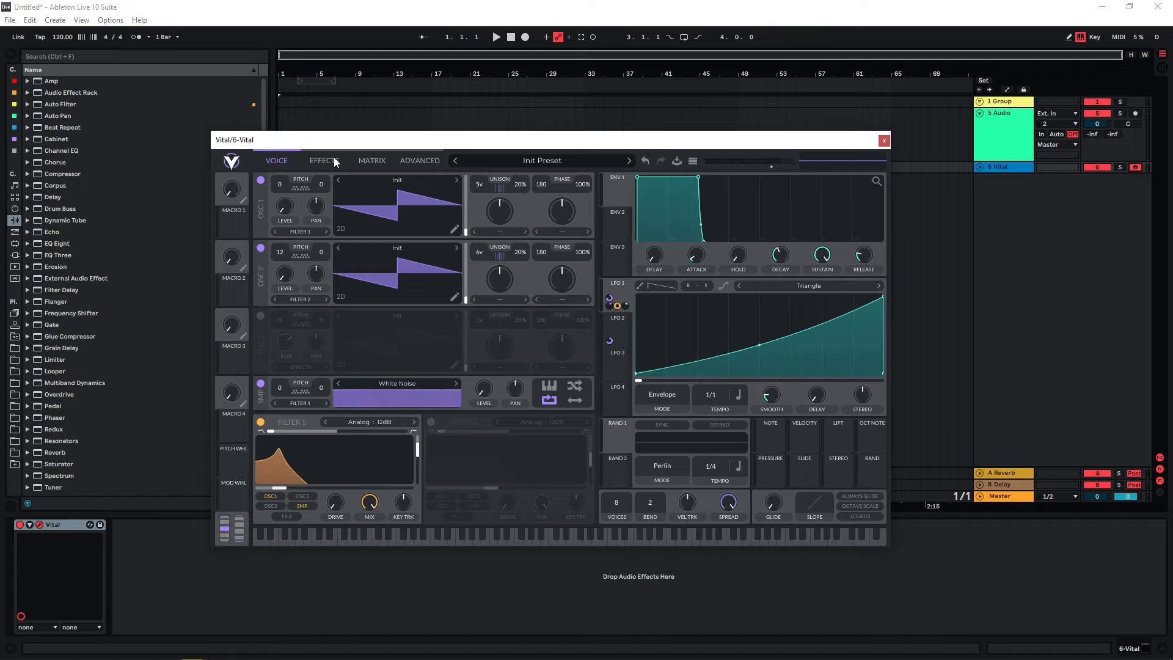
Step: Show the effects chain and switch on the reverb module
click(324, 160)
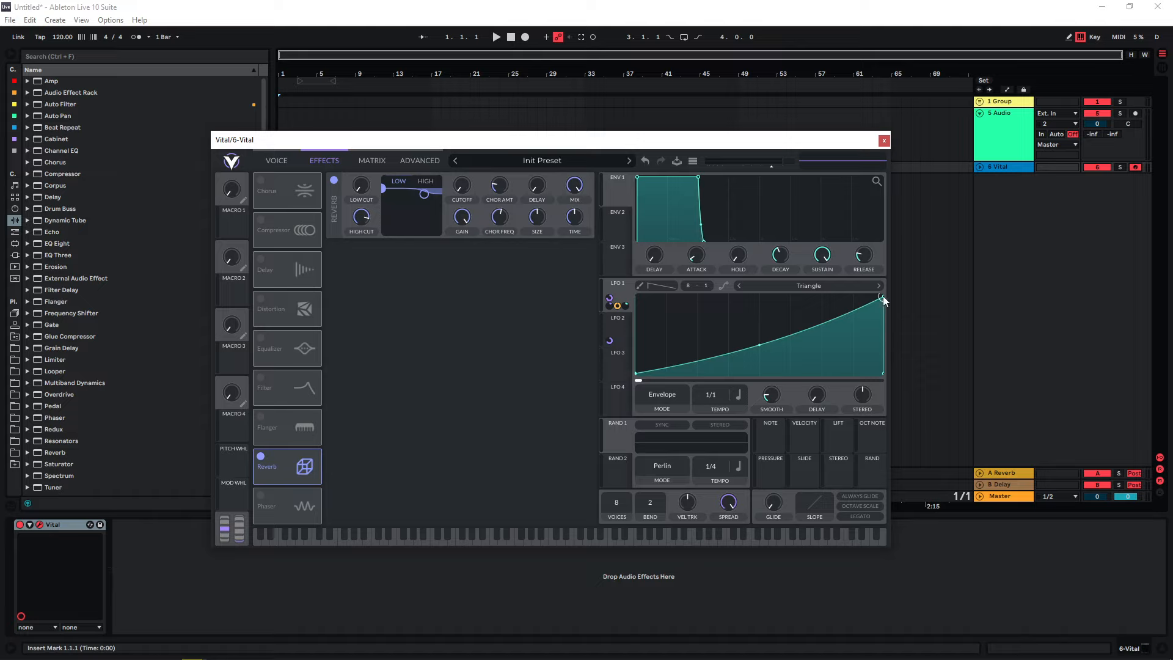
mouse_move(773, 327)
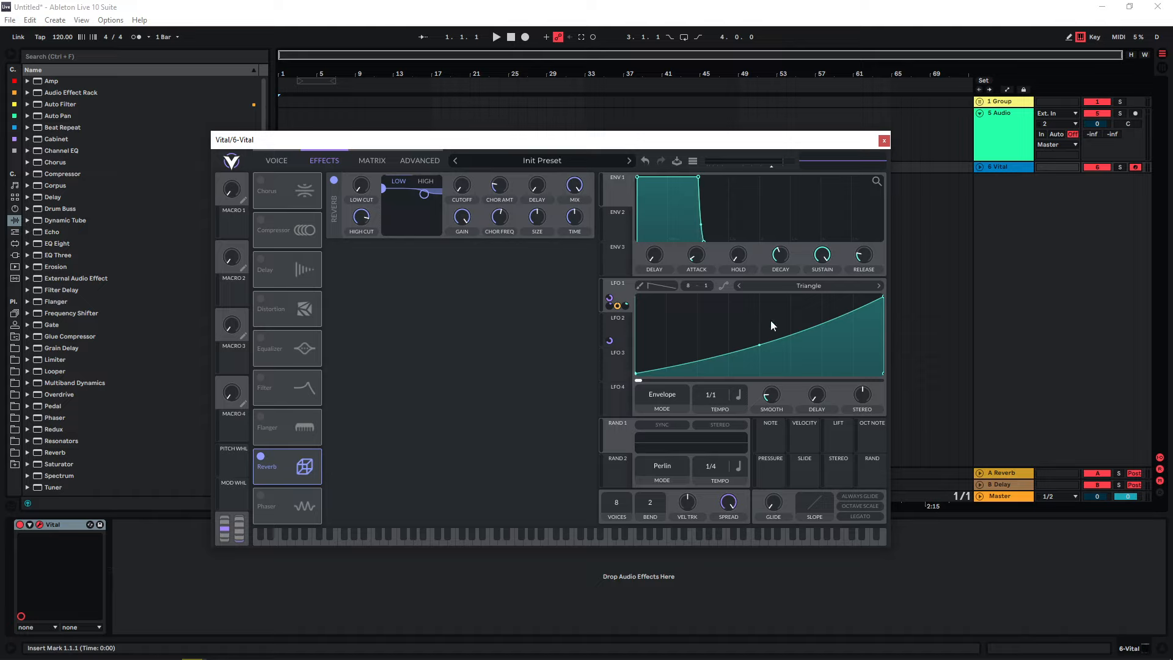
mouse_move(680, 323)
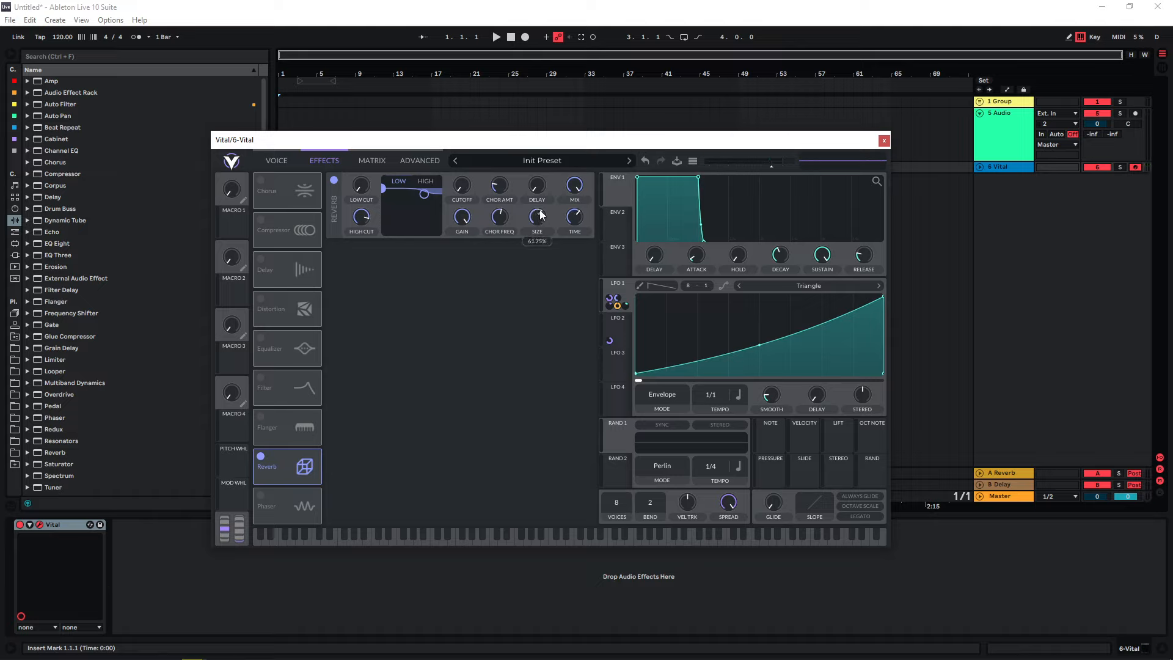
mouse_move(444, 212)
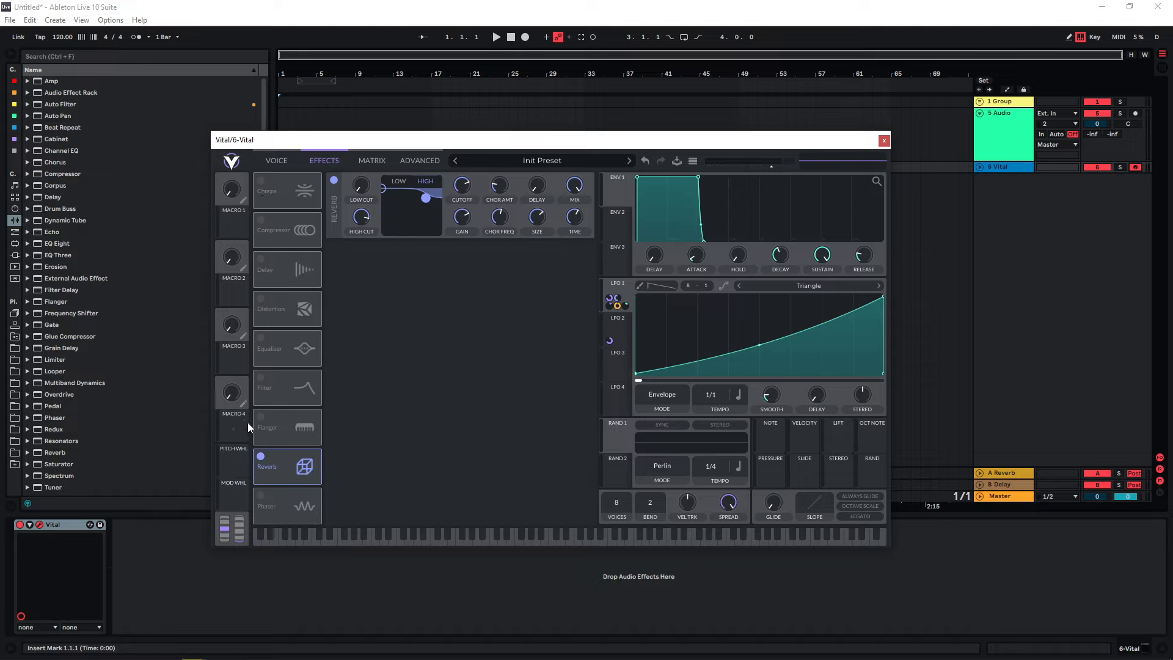
mouse_move(260, 265)
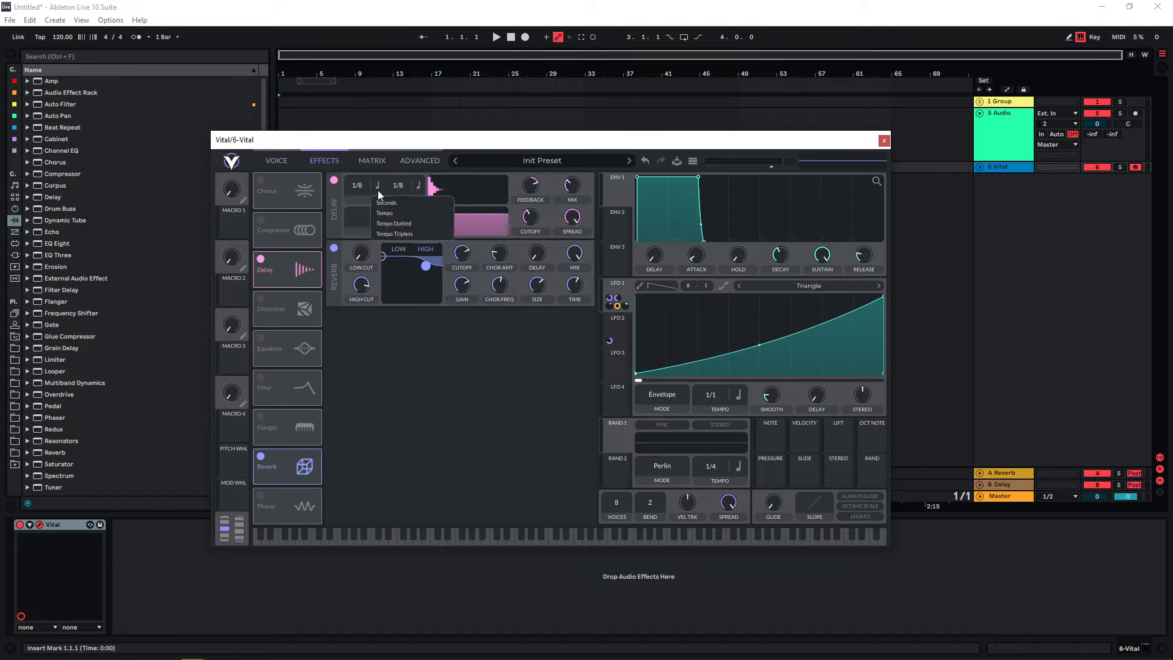
Step: Time the stereo delay in seconds at 0.001s and 0.015s, adding soft-clip distortion
click(386, 202)
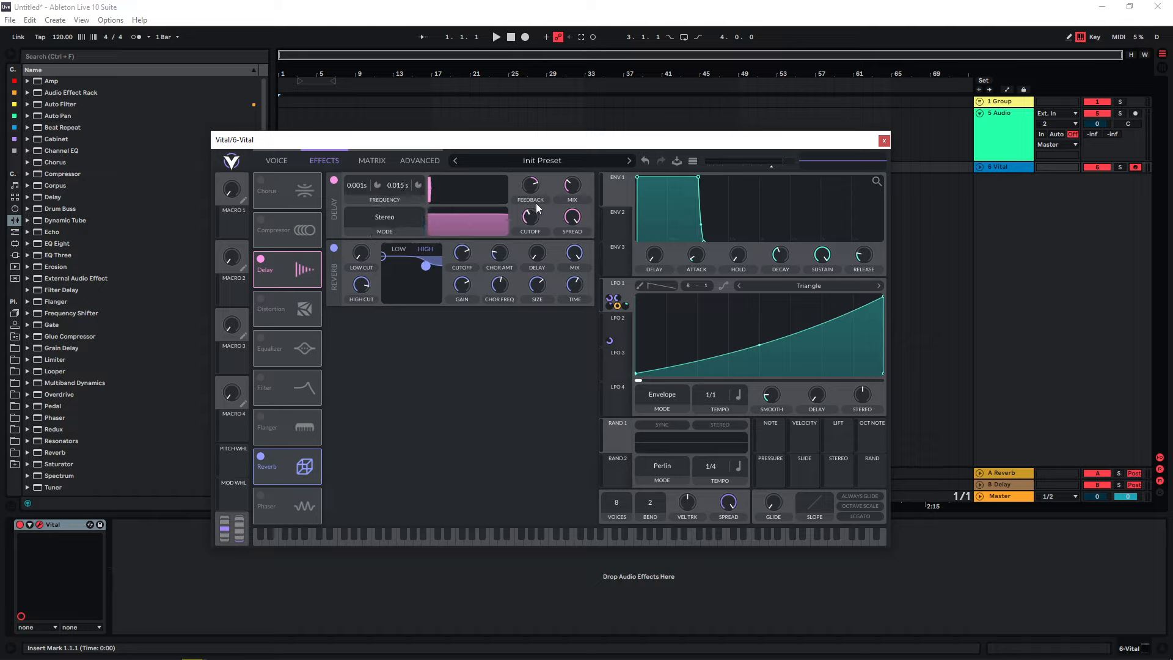
right_click(529, 185)
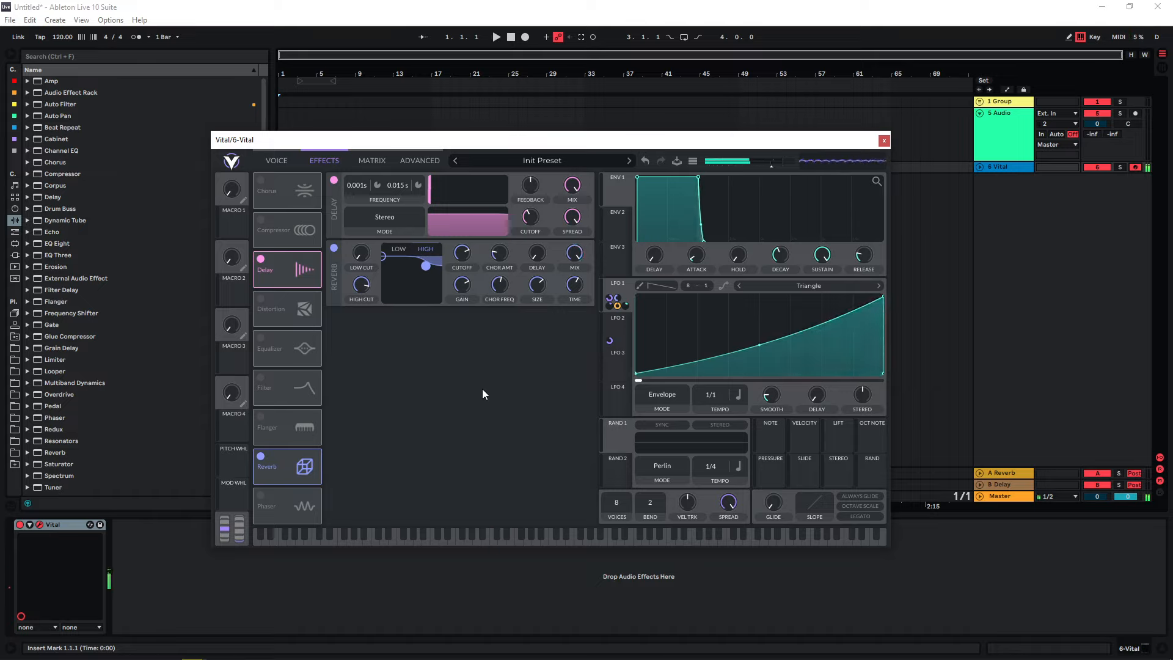
click(260, 304)
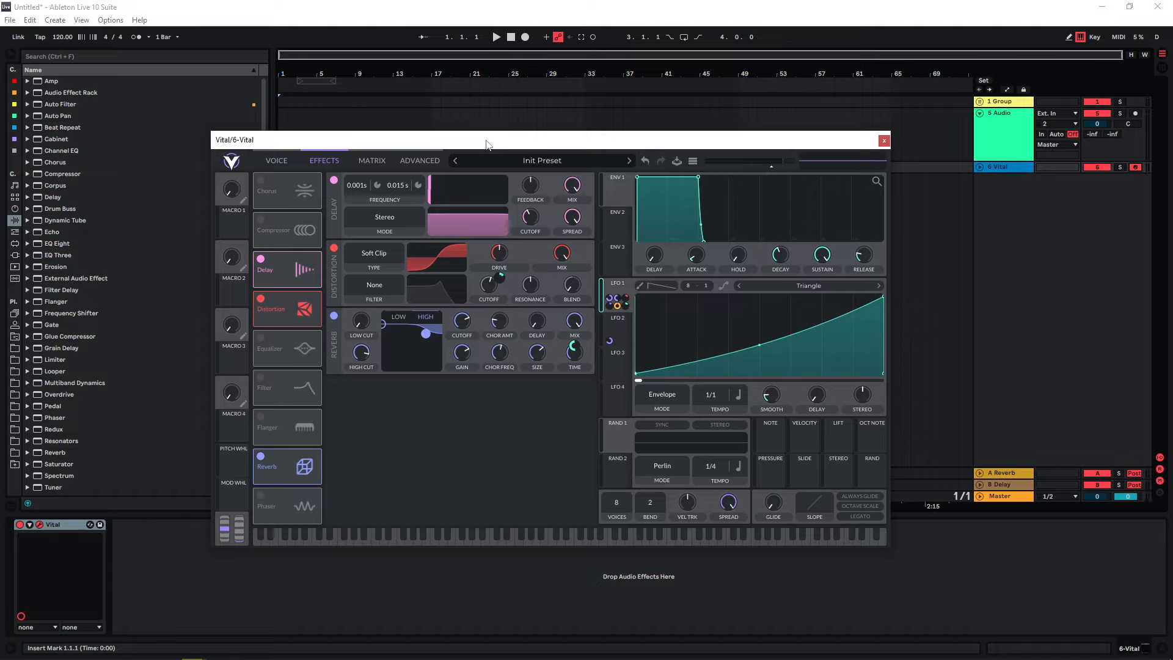
mouse_move(436, 438)
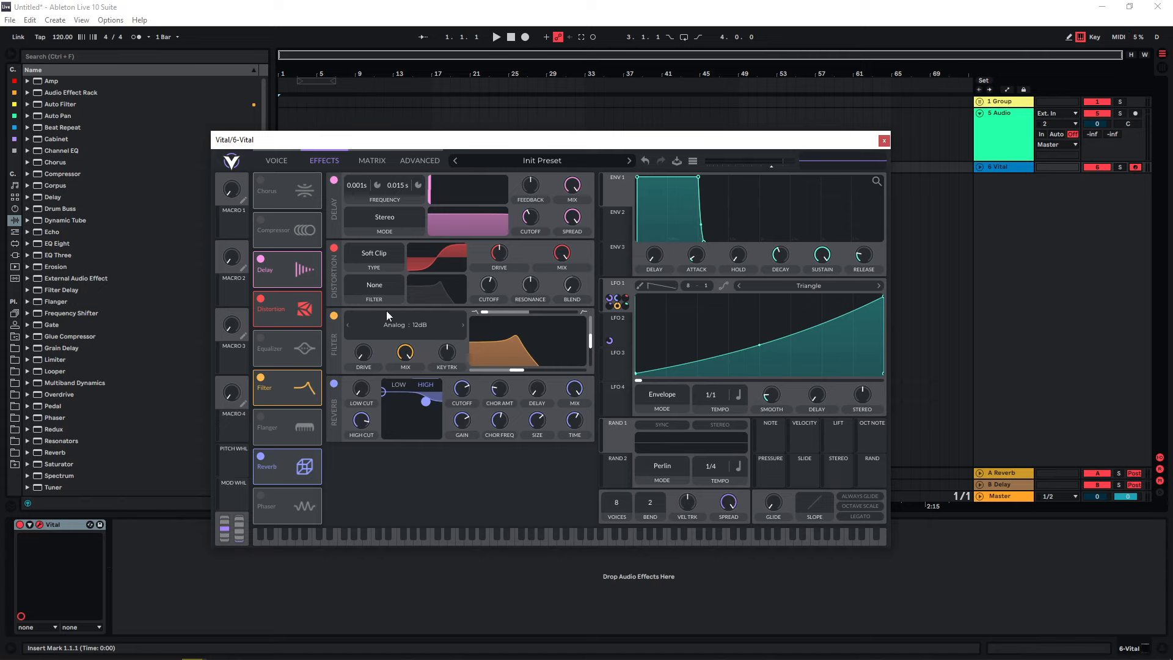
Step: Switch the effects filter model to Spread Comb, adjust blend, and return to the Voice view
click(276, 160)
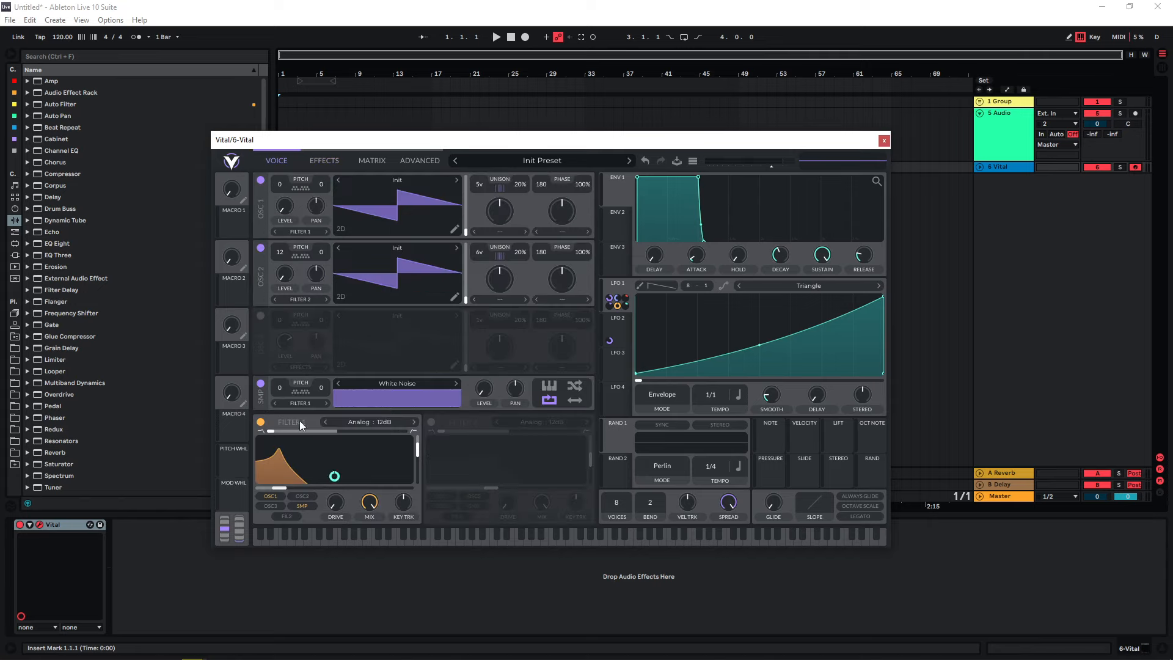
click(324, 160)
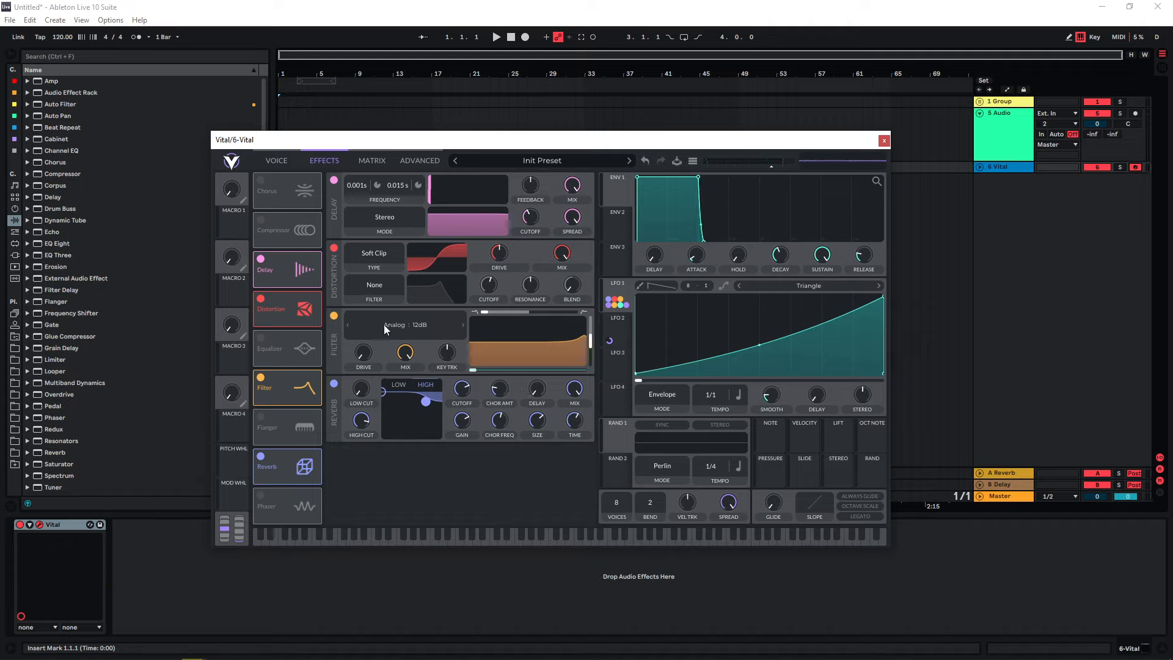
click(396, 324)
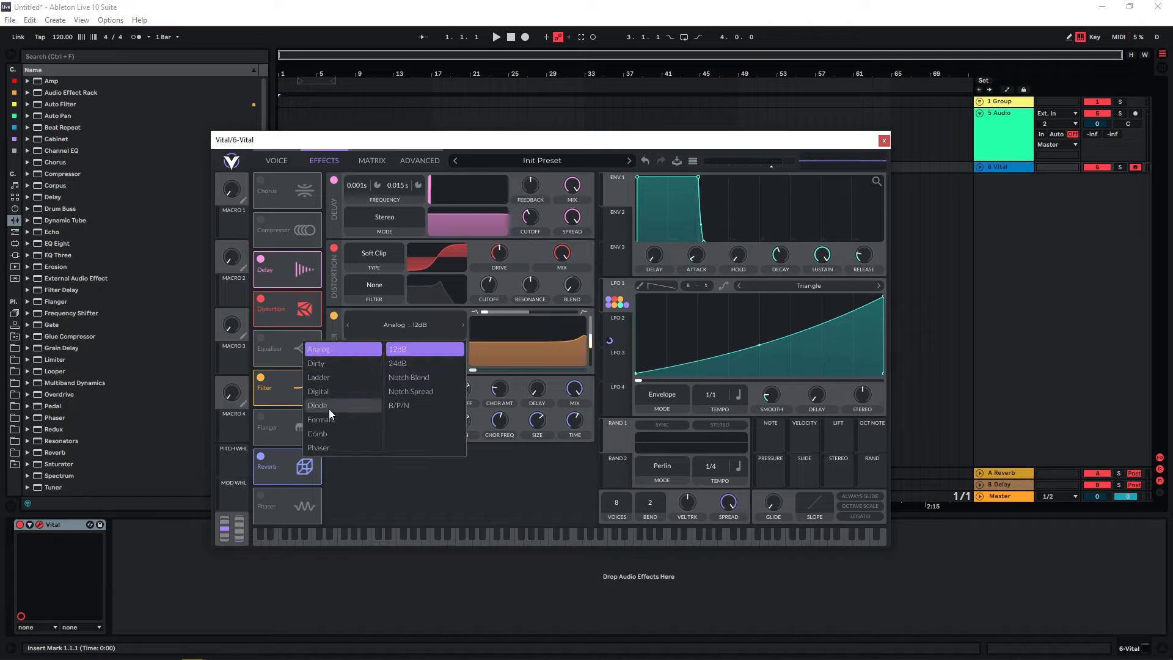
click(316, 433)
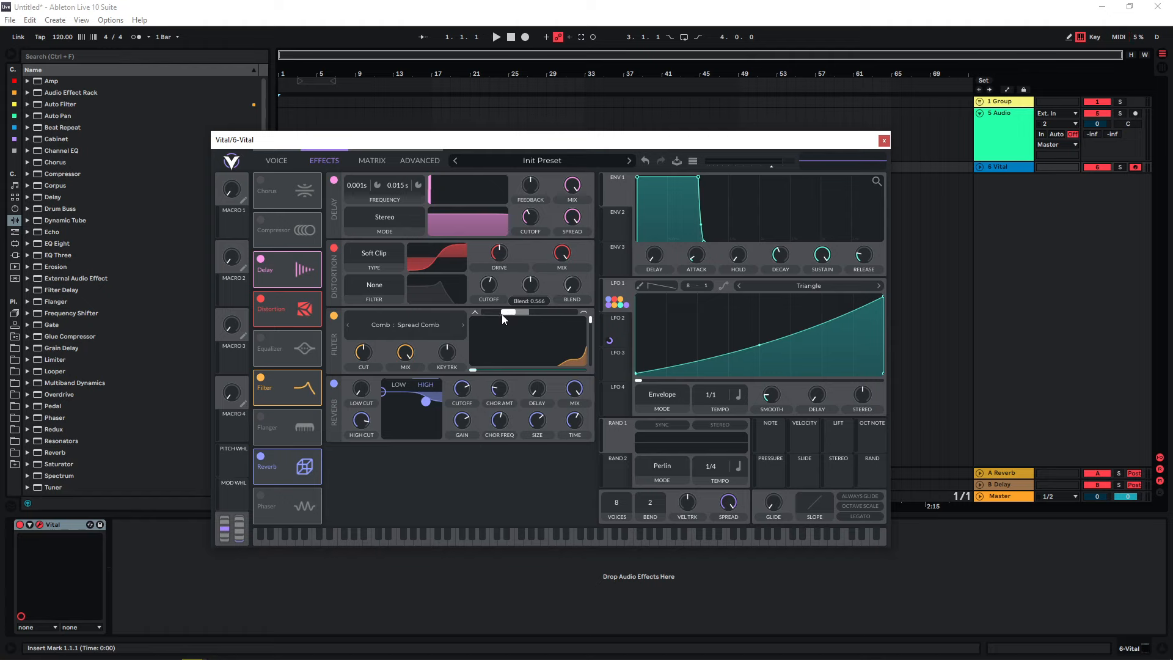
click(277, 160)
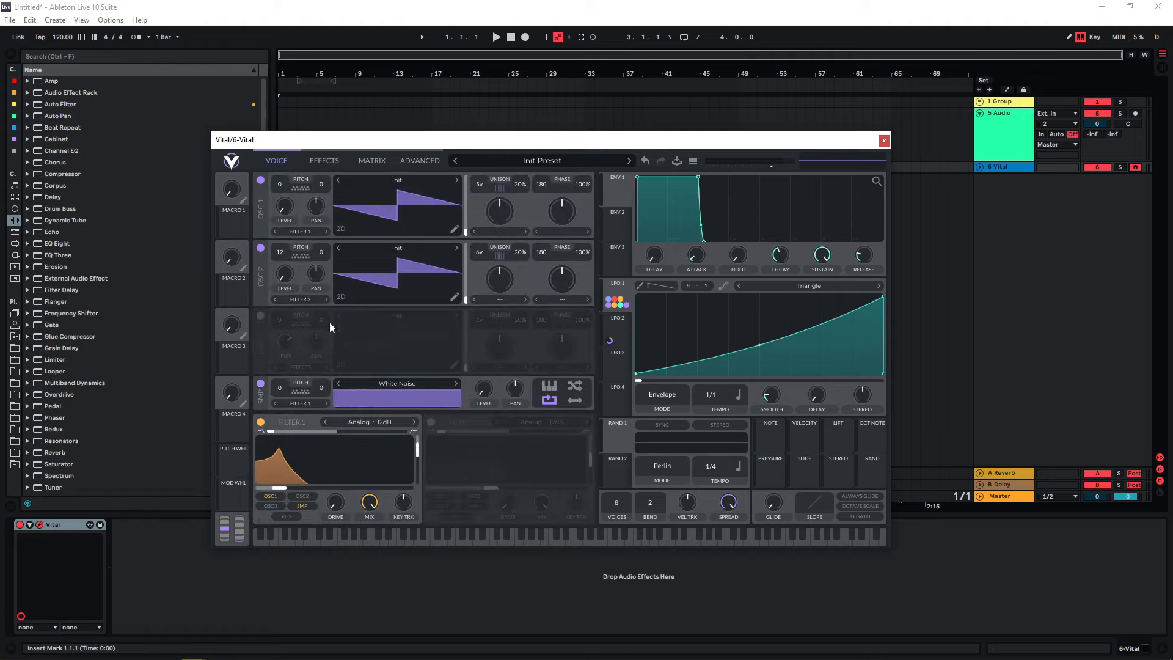
Step: Turn on OSC 3, mute the SMP noise oscillator, and raise OSC 3's pitch to +24
click(261, 316)
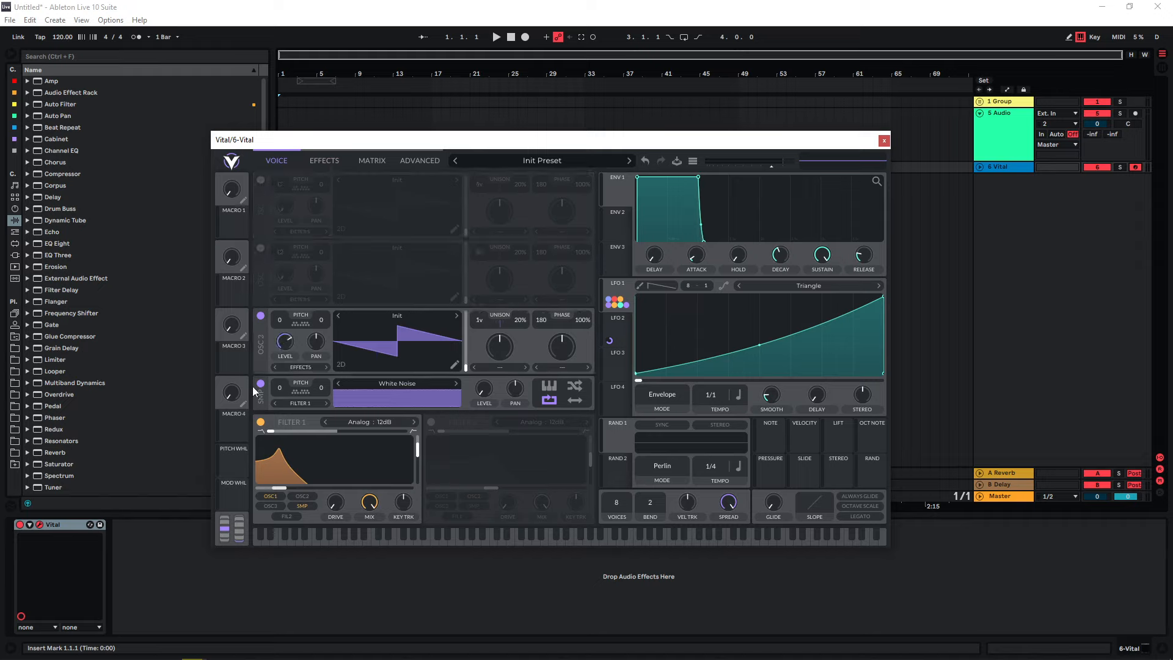
click(260, 384)
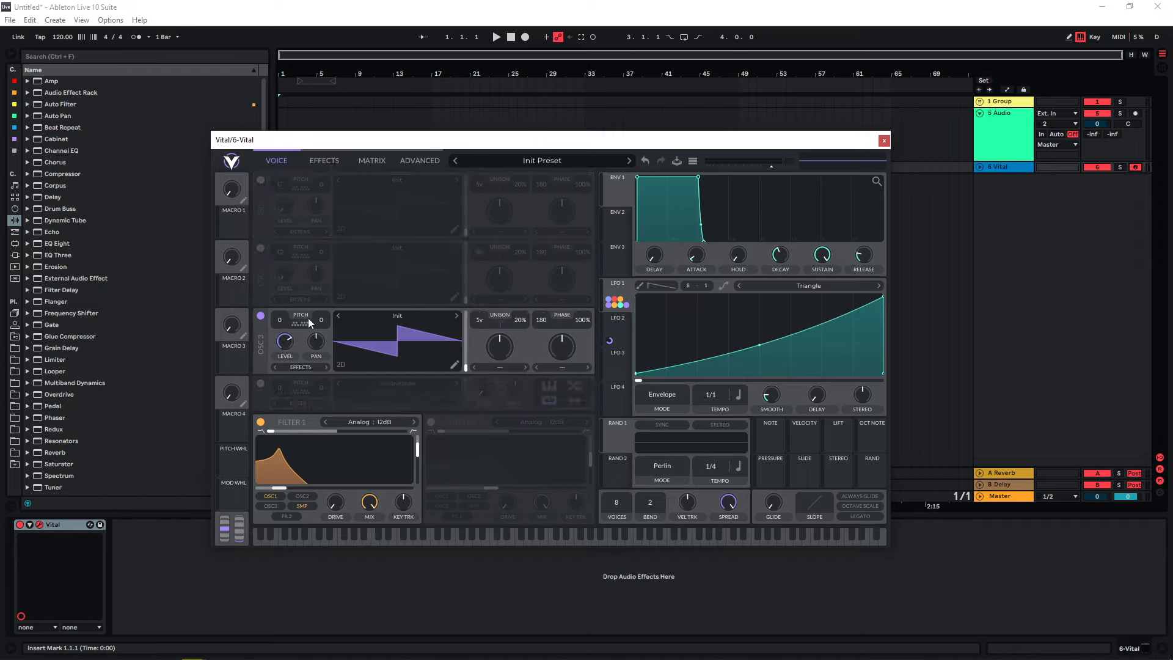
click(617, 352)
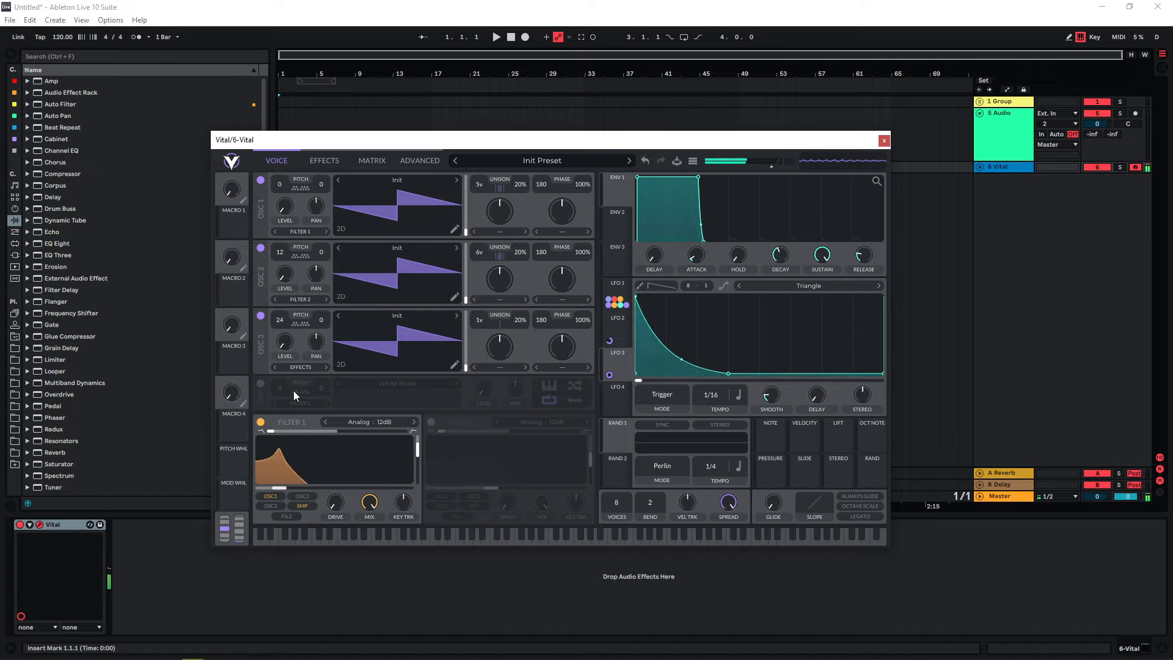
Step: Show the LFO 1 envelope at 2/1 tempo and re-enable the SMP white-noise oscillator
click(661, 394)
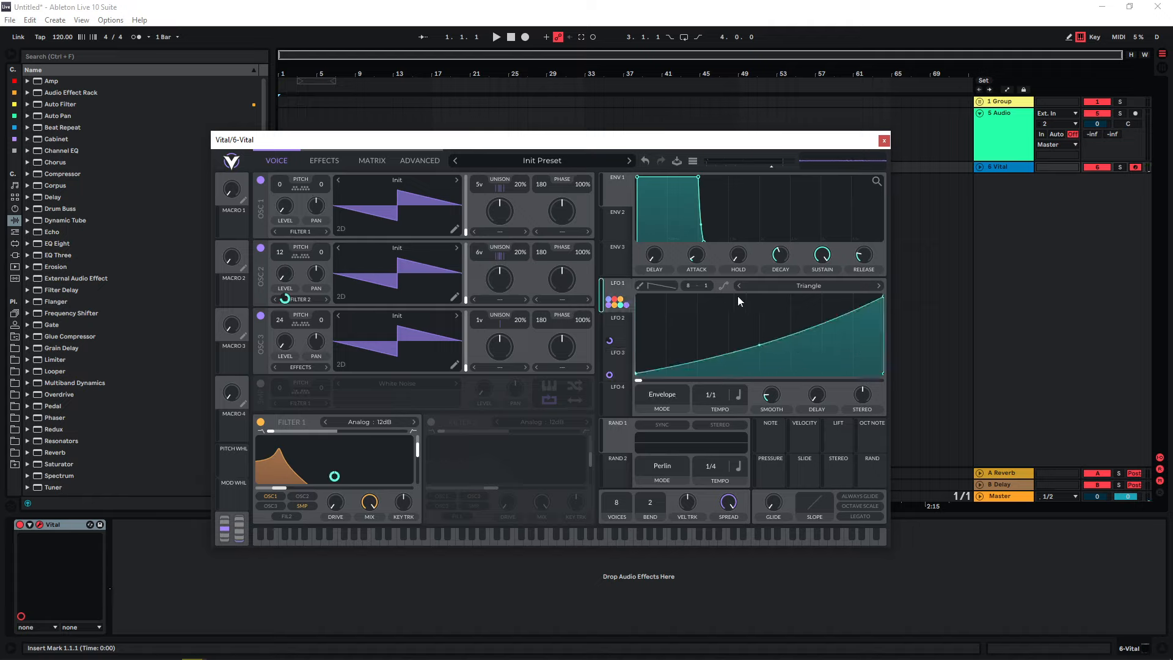
mouse_move(620, 283)
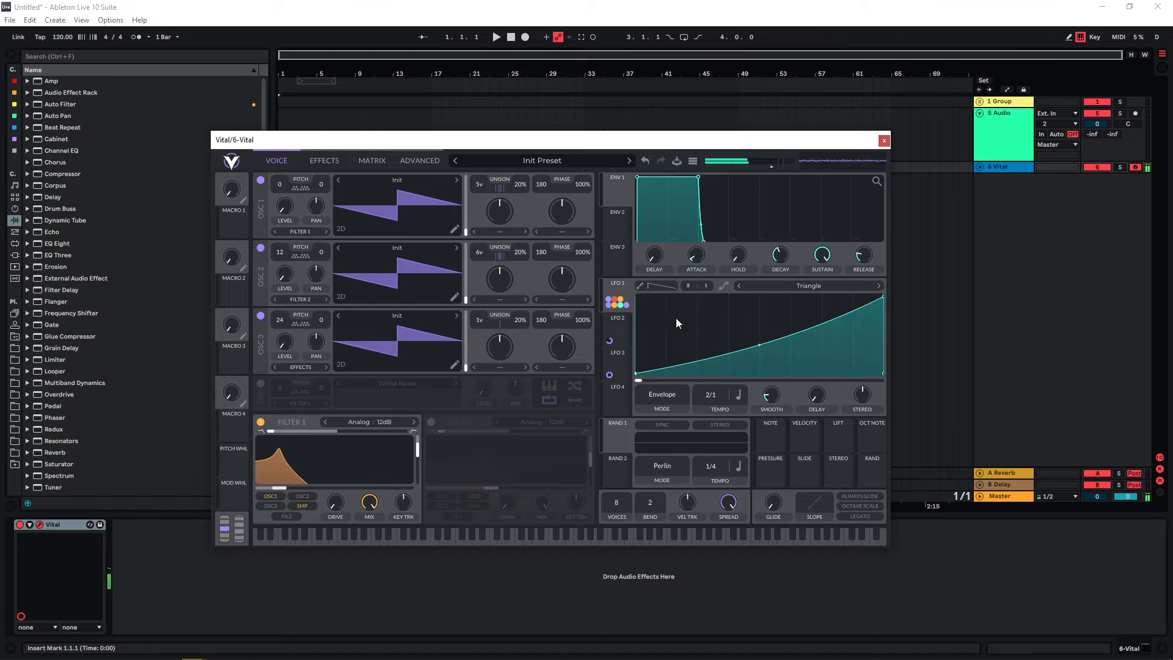
click(261, 383)
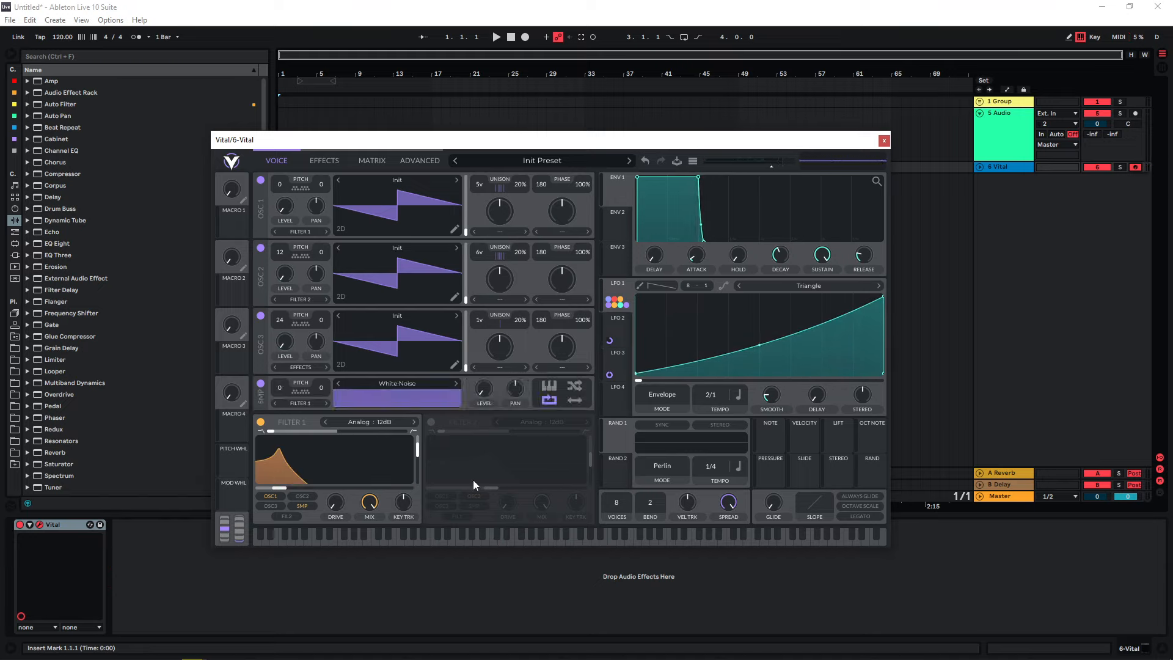